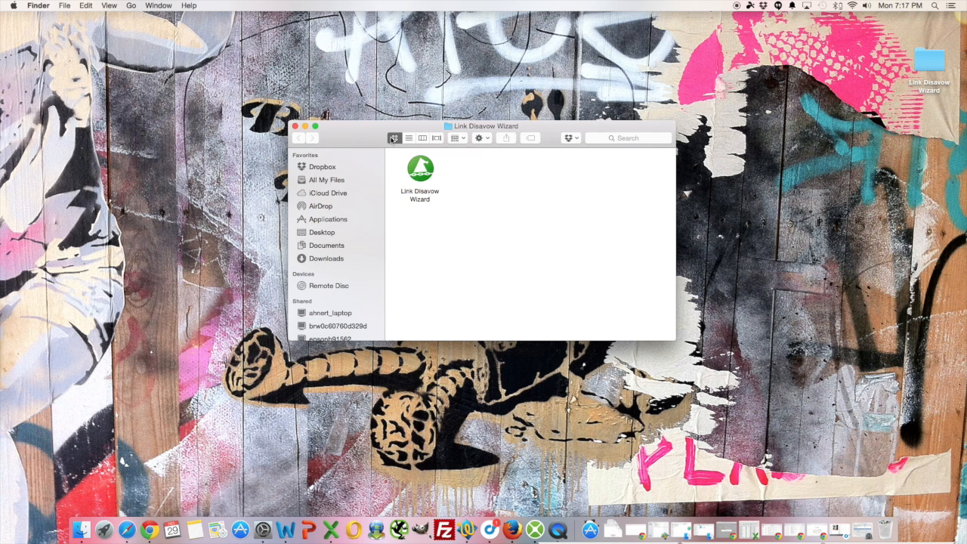
mouse_move(394, 138)
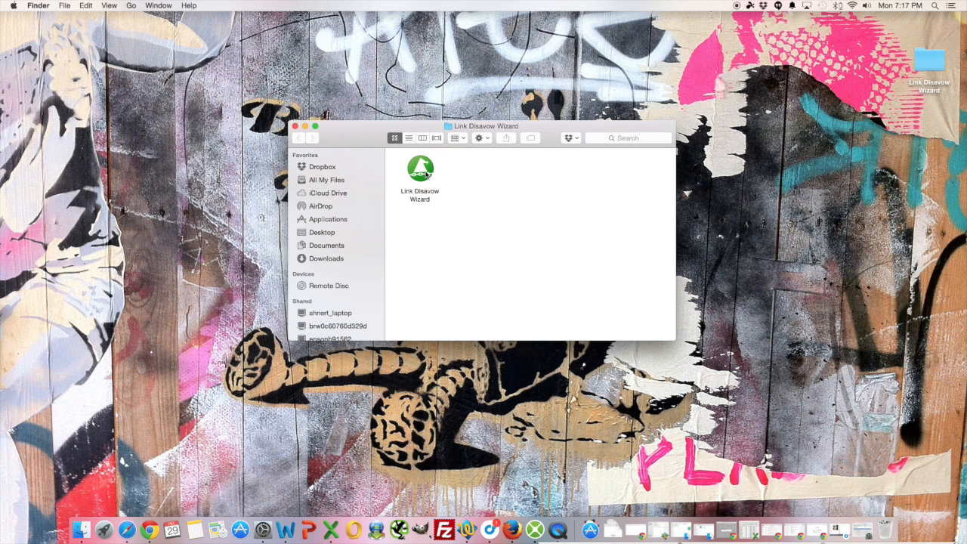
Step: Select the Link Disavow Wizard app in its Finder folder
click(421, 174)
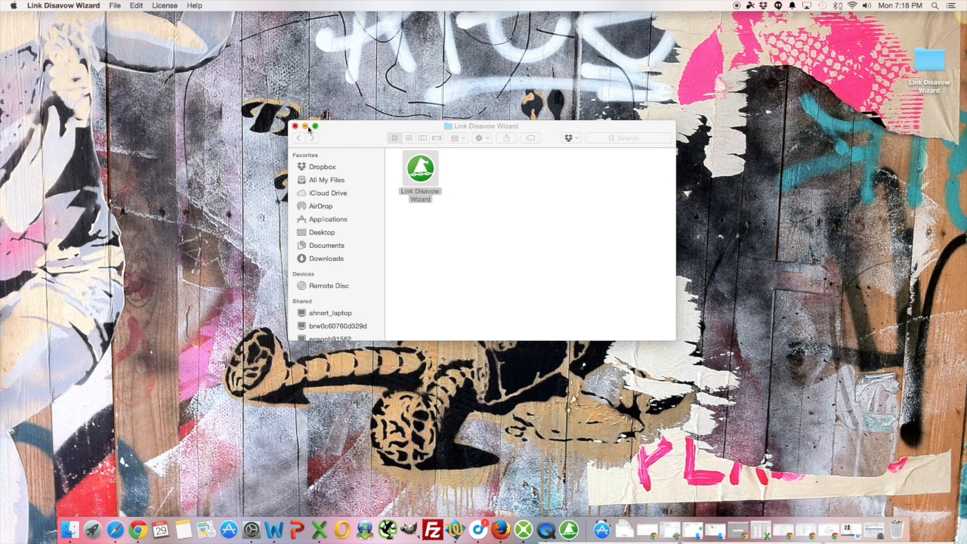
Step: Launch Link Disavow Wizard and dismiss the version 1.0.4 update alert with OK
double_click(420, 168)
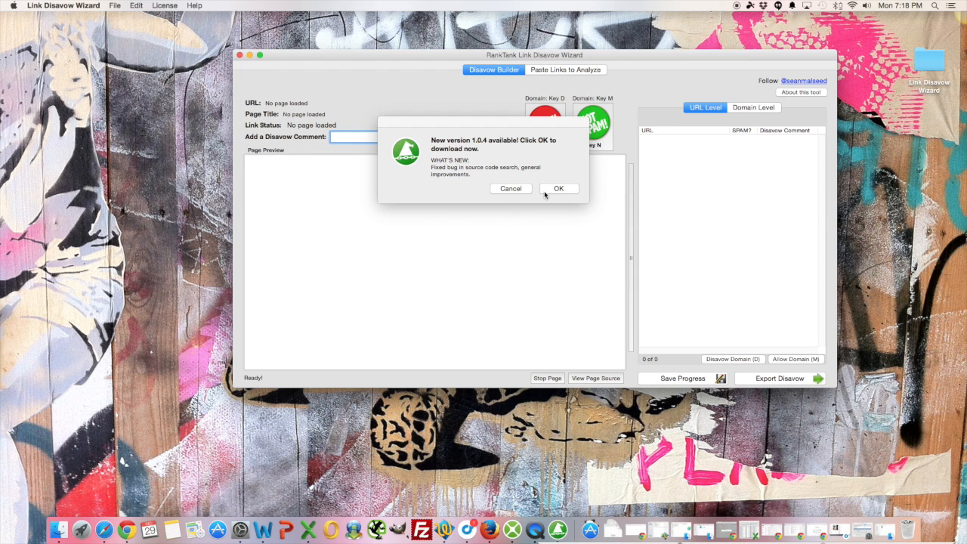
click(510, 189)
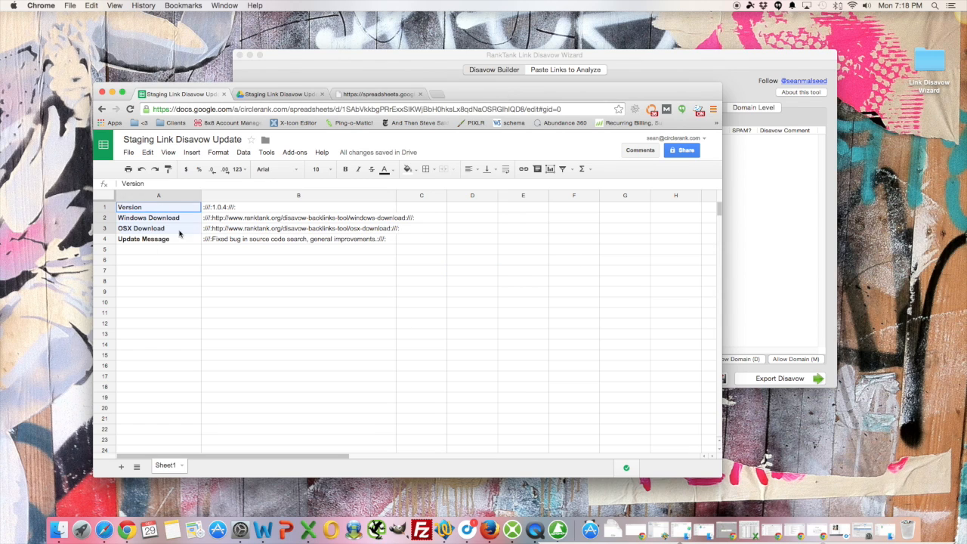
Step: Inspect the delimited version 1.0.4 and Windows download cells, then reach the File menu
click(299, 260)
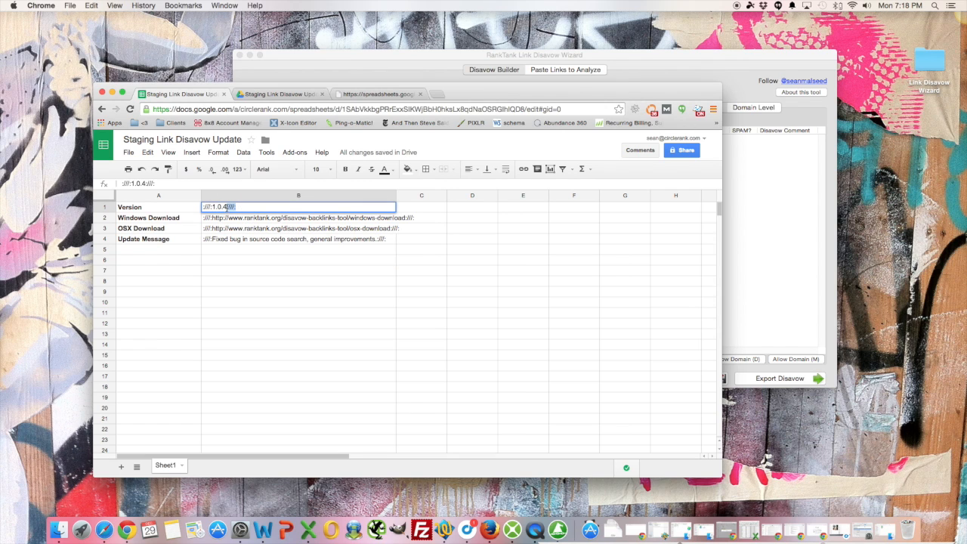
click(298, 218)
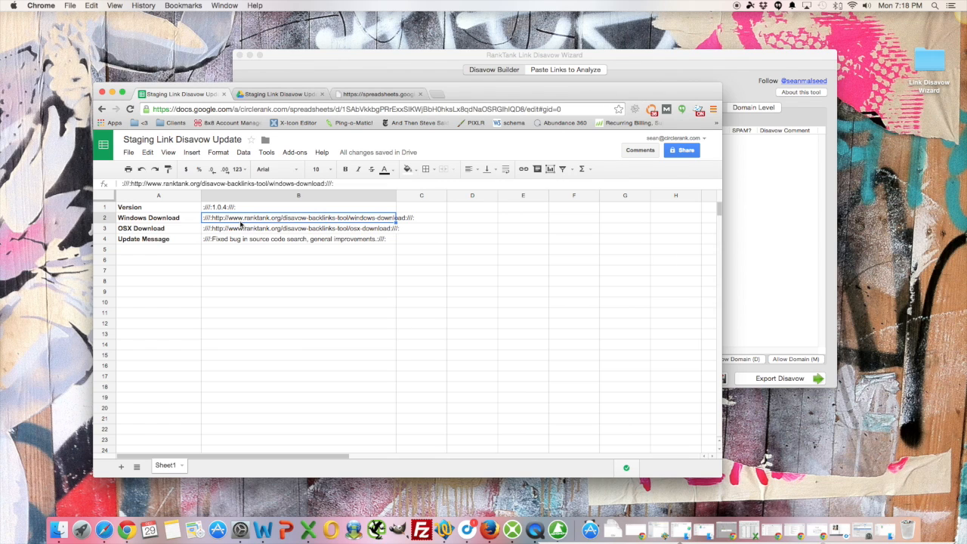
mouse_move(161, 229)
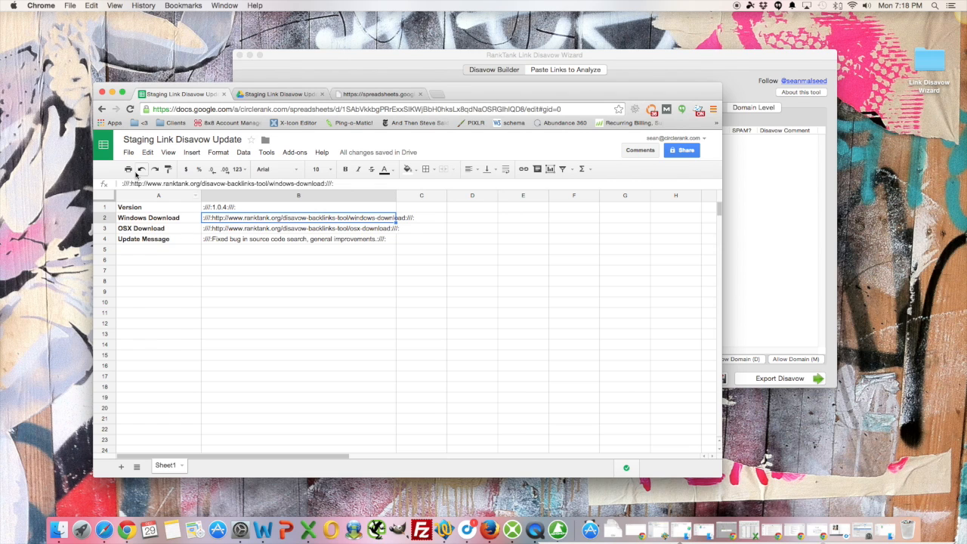
click(128, 152)
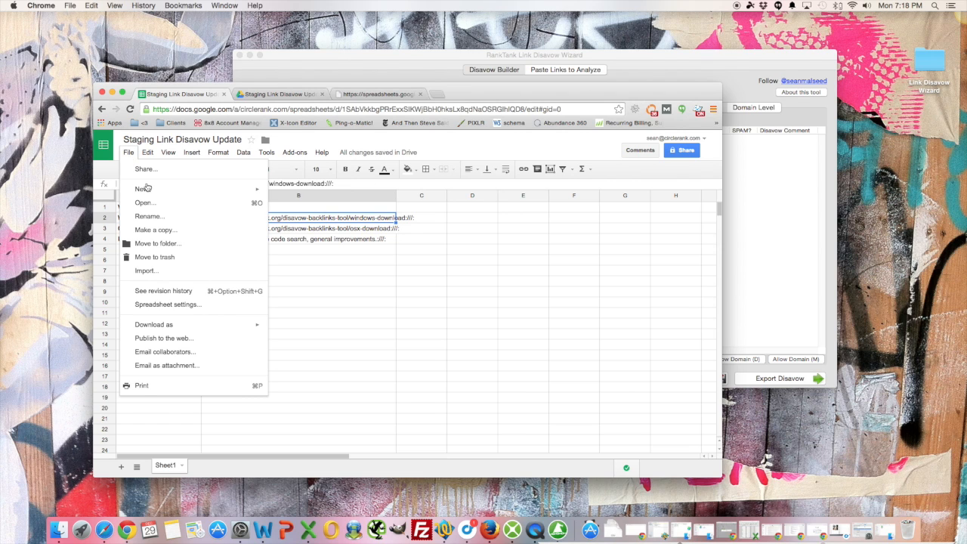
Step: Confirm the sheet is published to the web and view its public pubhtml page
click(204, 346)
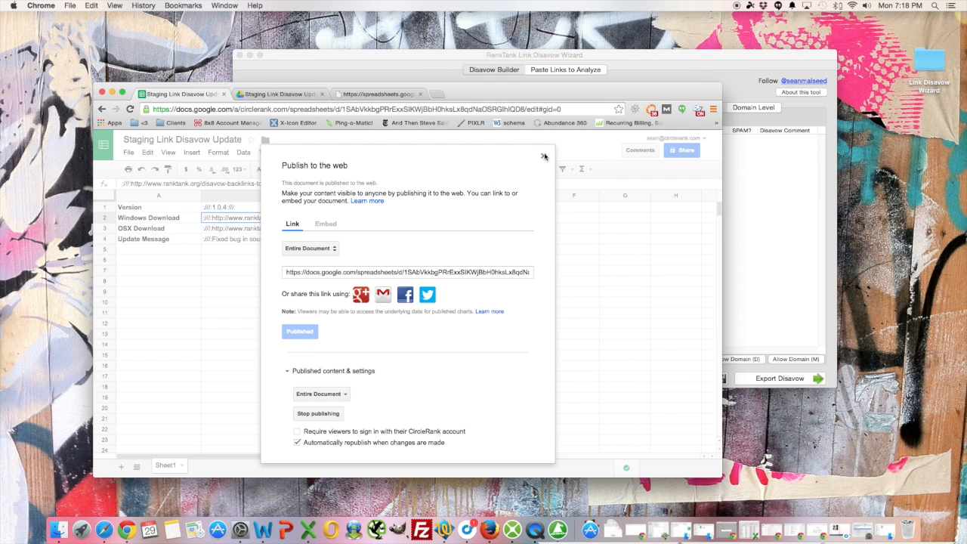
click(544, 156)
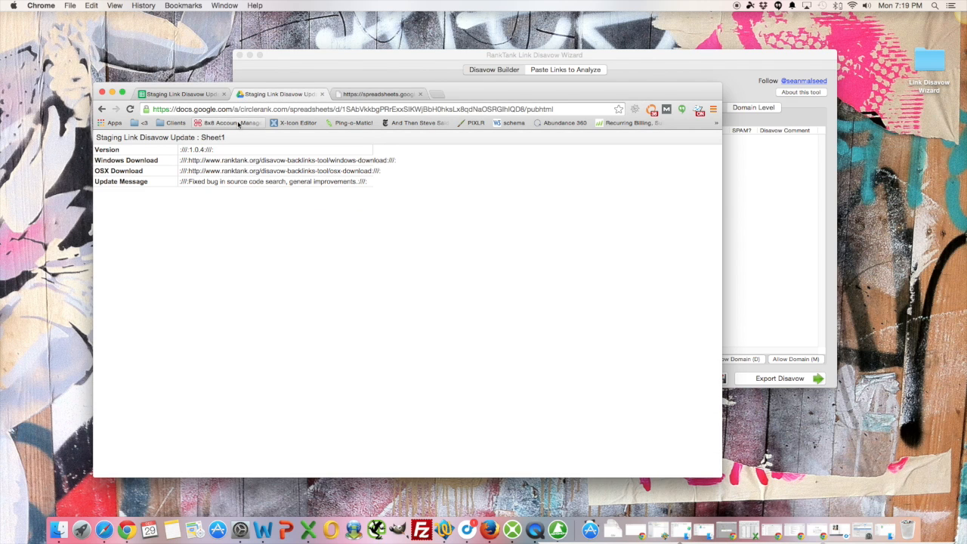
click(378, 109)
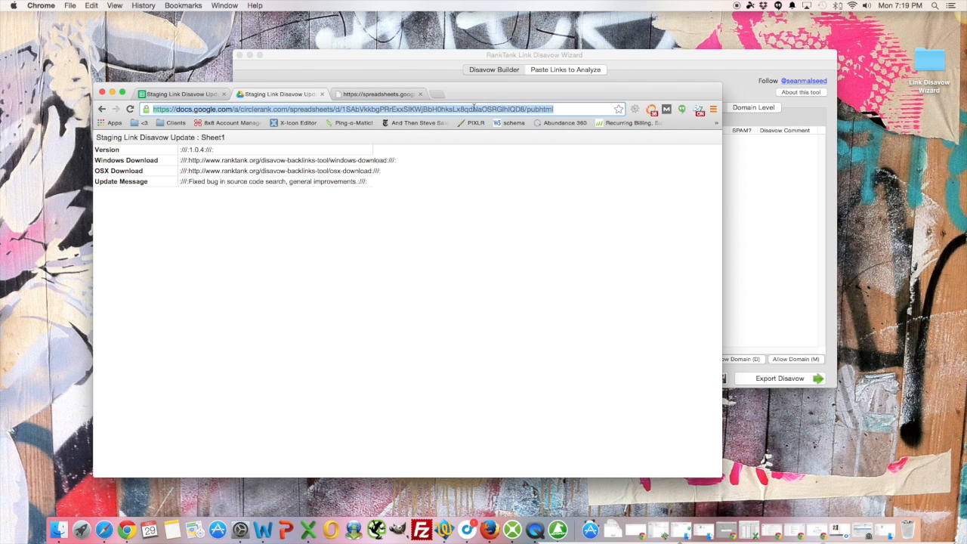
click(401, 109)
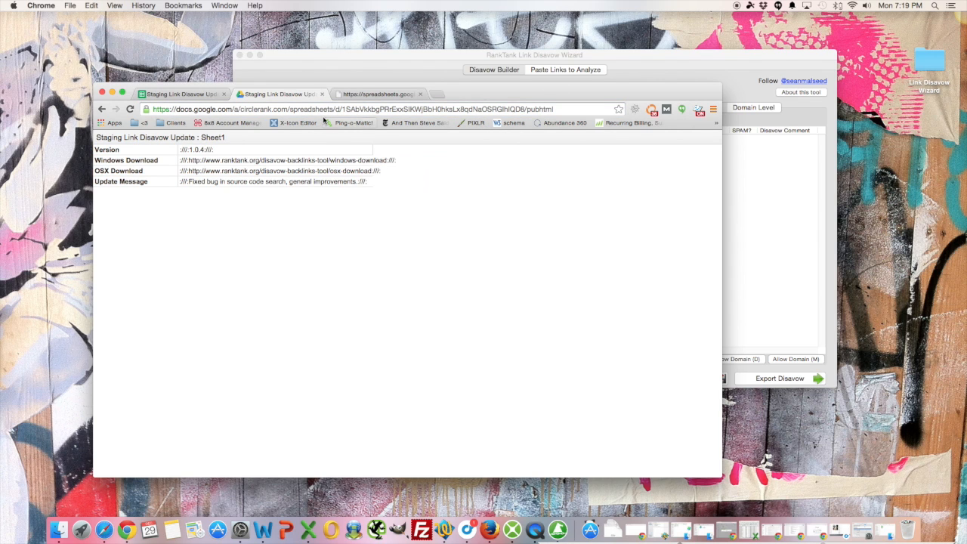
click(376, 94)
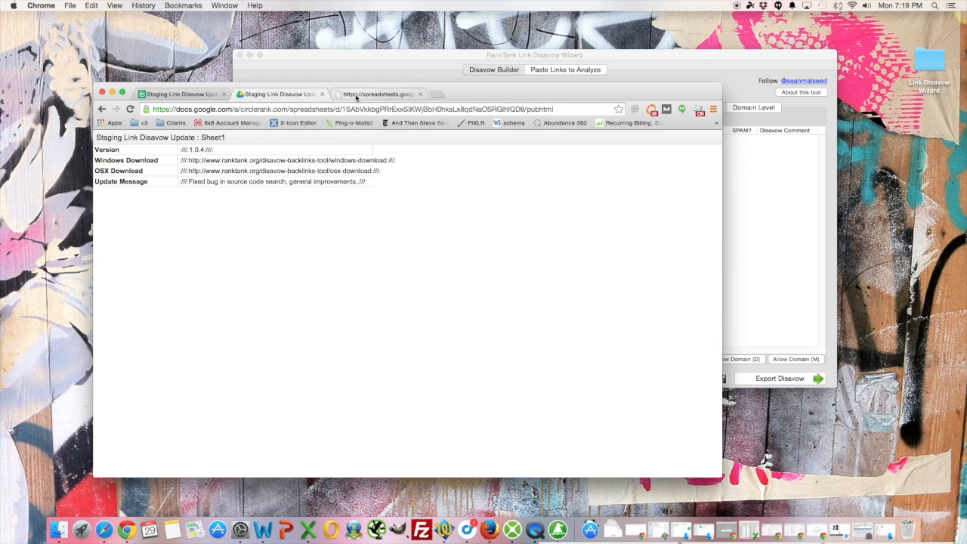
Step: Switch to the tab showing the sheet's public cells feed as JSON
click(378, 93)
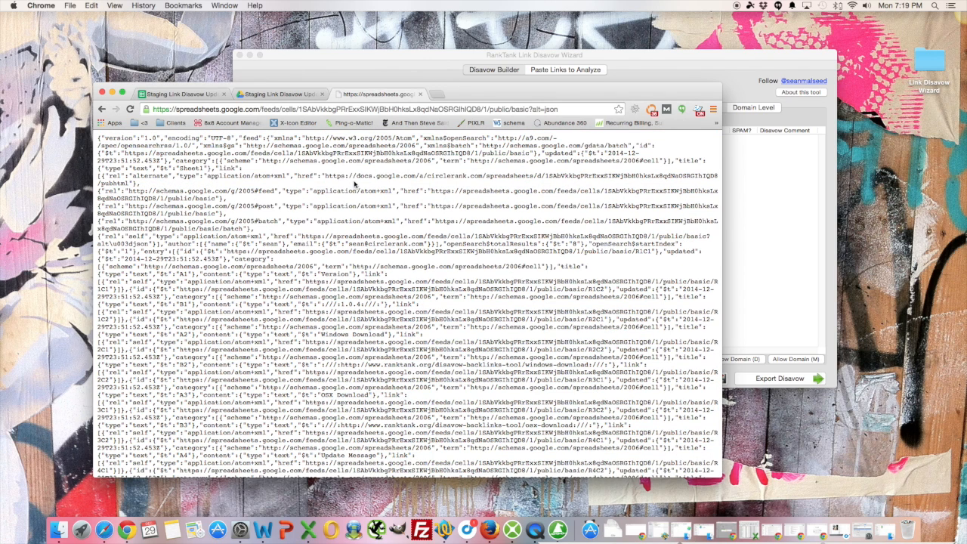
mouse_move(451, 235)
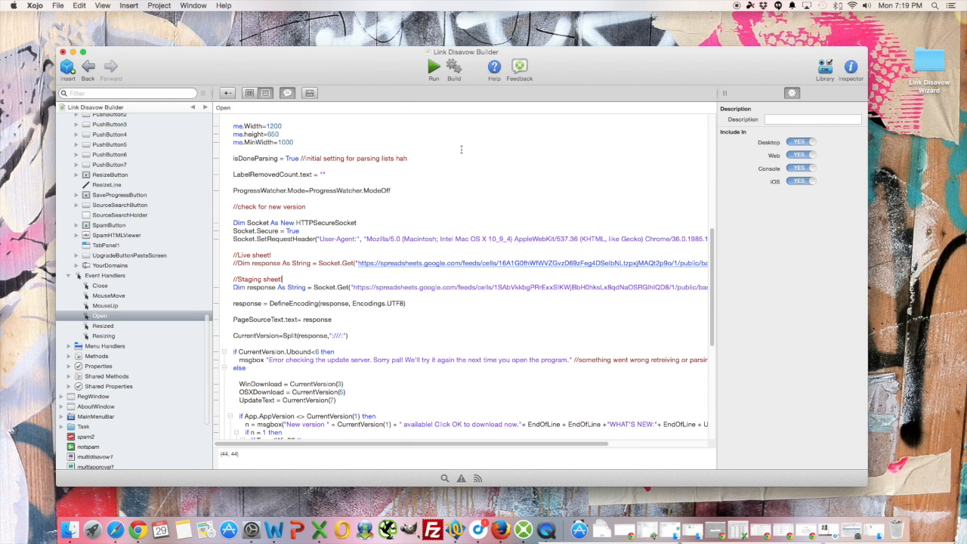
Step: Review the Open event's update-check code, highlighting the split delimiter on the feed response
scroll(down, 3)
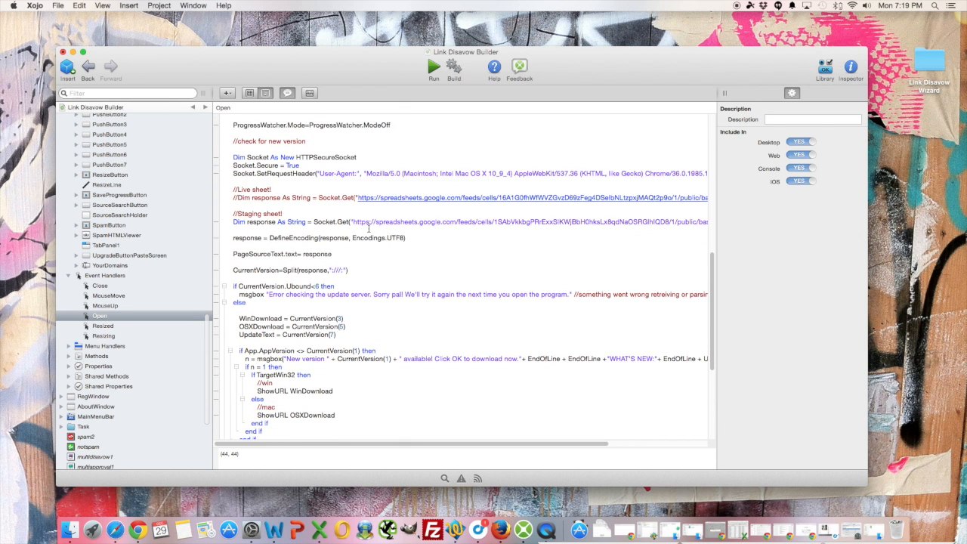
scroll(down, 3)
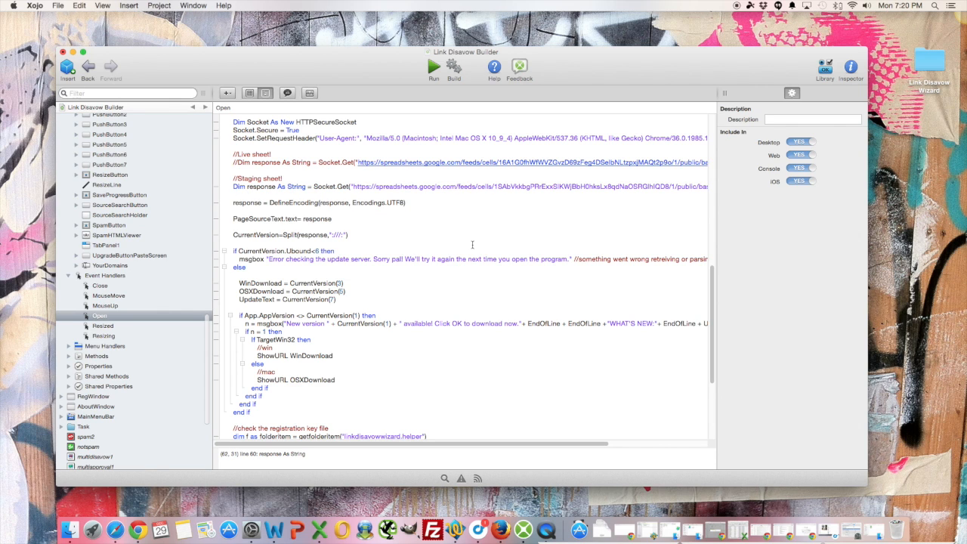
mouse_move(434, 225)
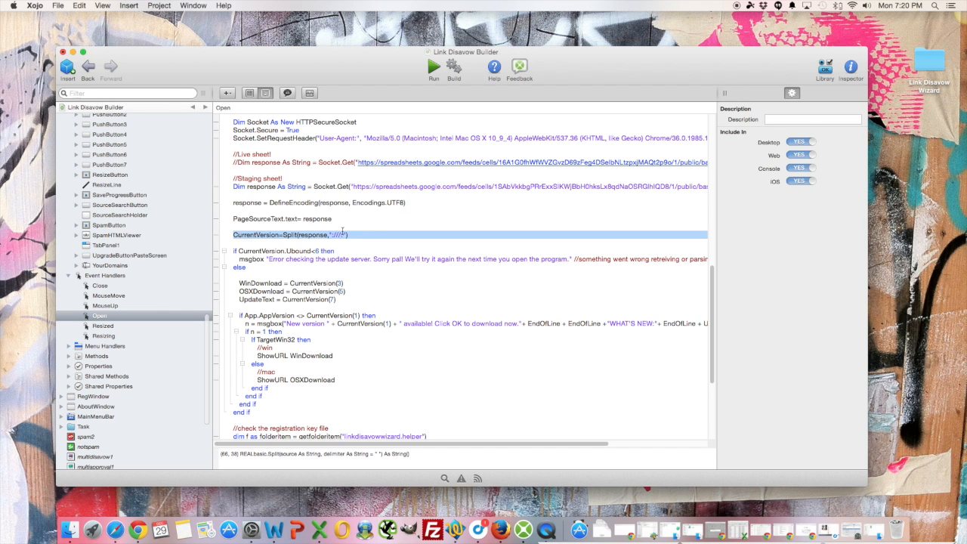
click(344, 234)
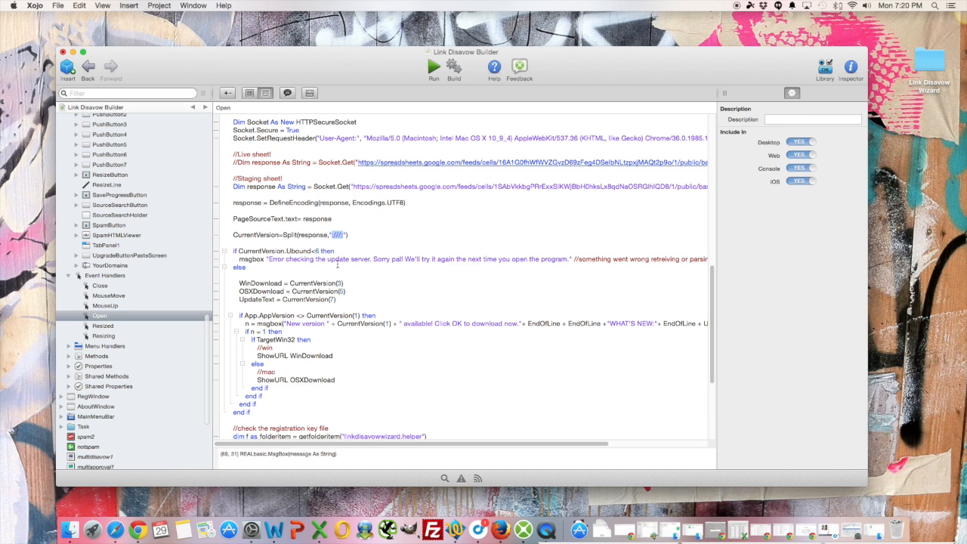
scroll(down, 3)
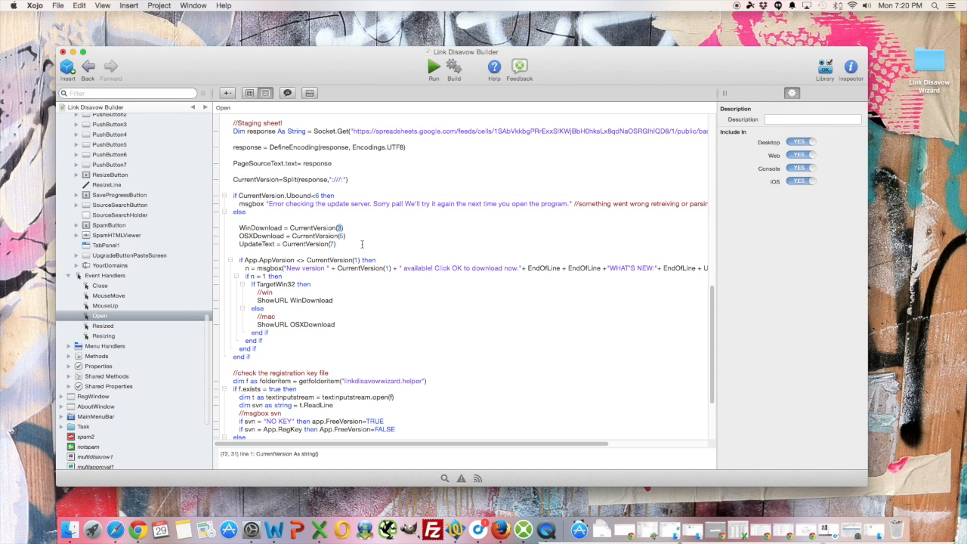
click(340, 228)
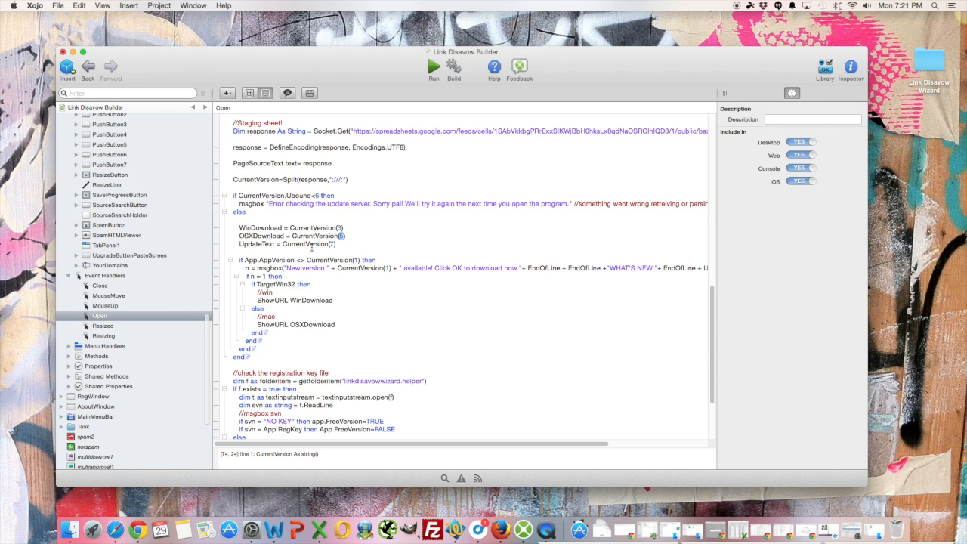
click(331, 244)
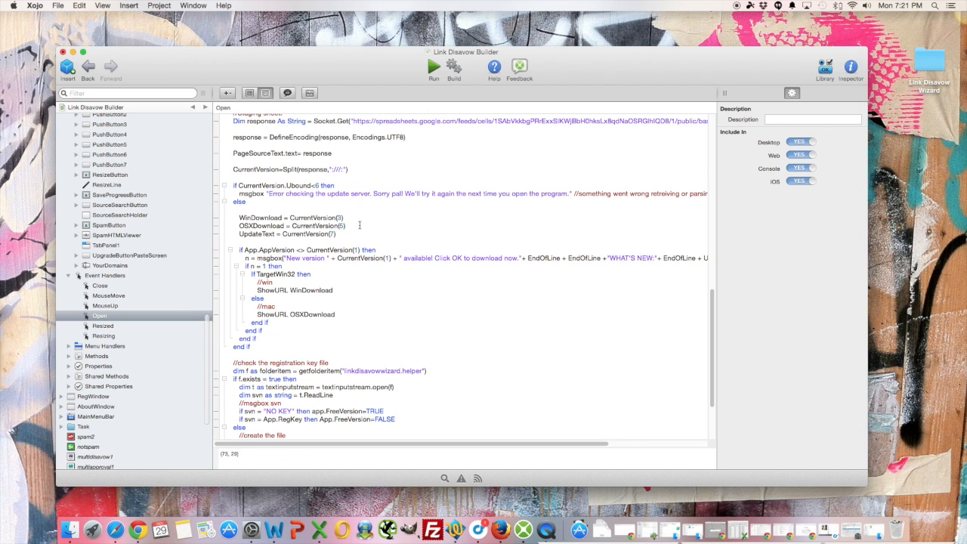
double_click(310, 217)
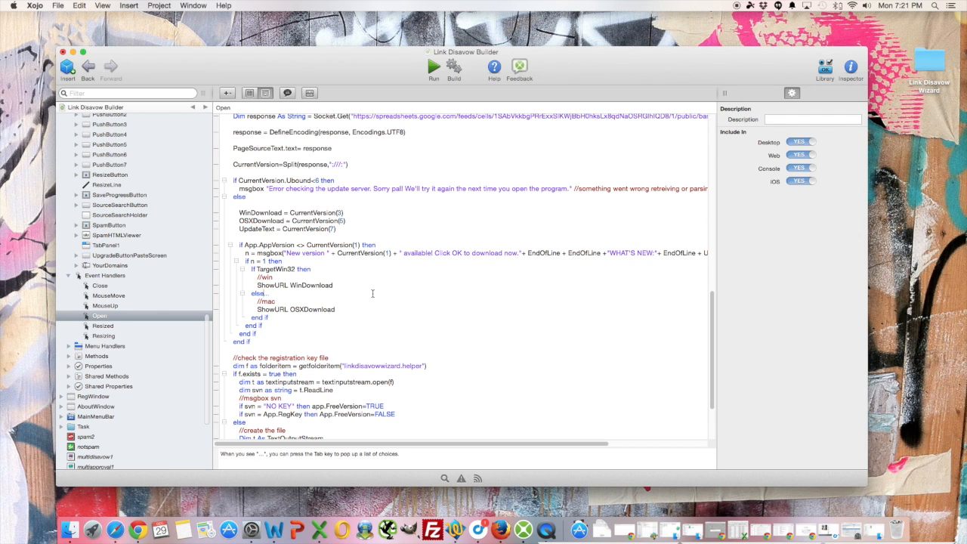
scroll(down, 3)
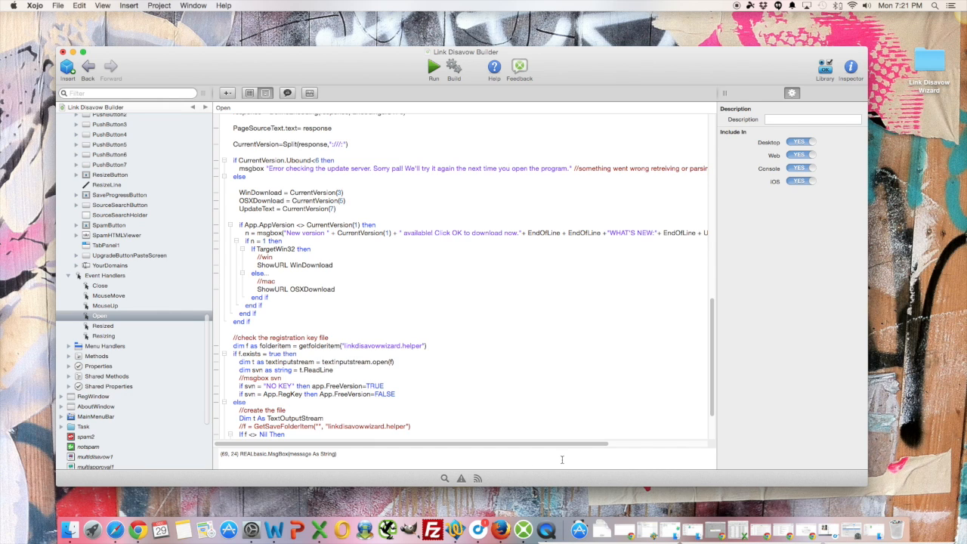
mouse_move(432, 389)
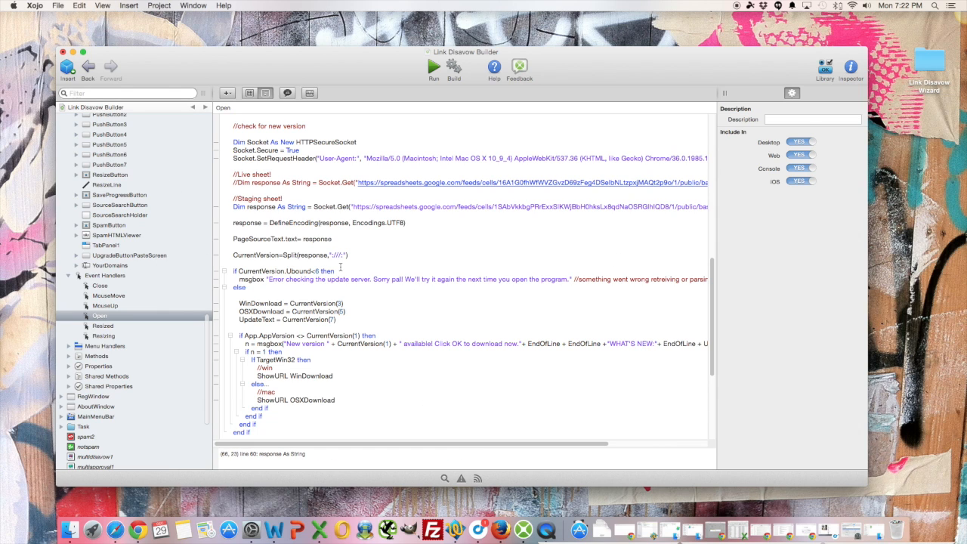
mouse_move(422, 267)
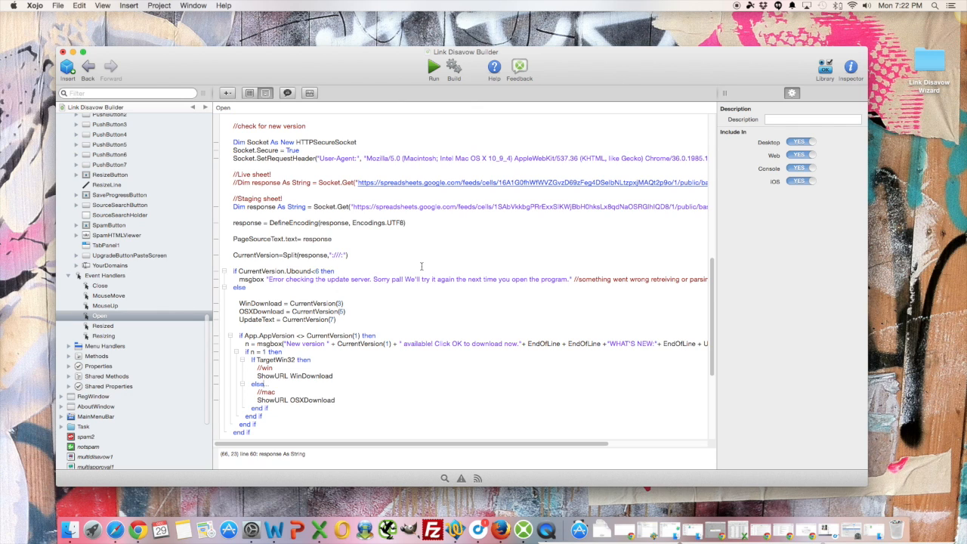
mouse_move(480, 313)
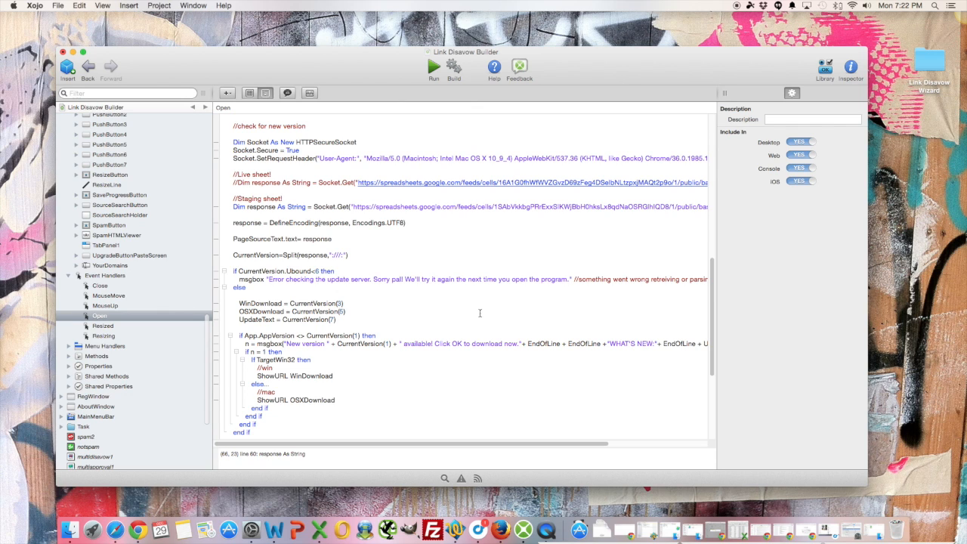
click(537, 521)
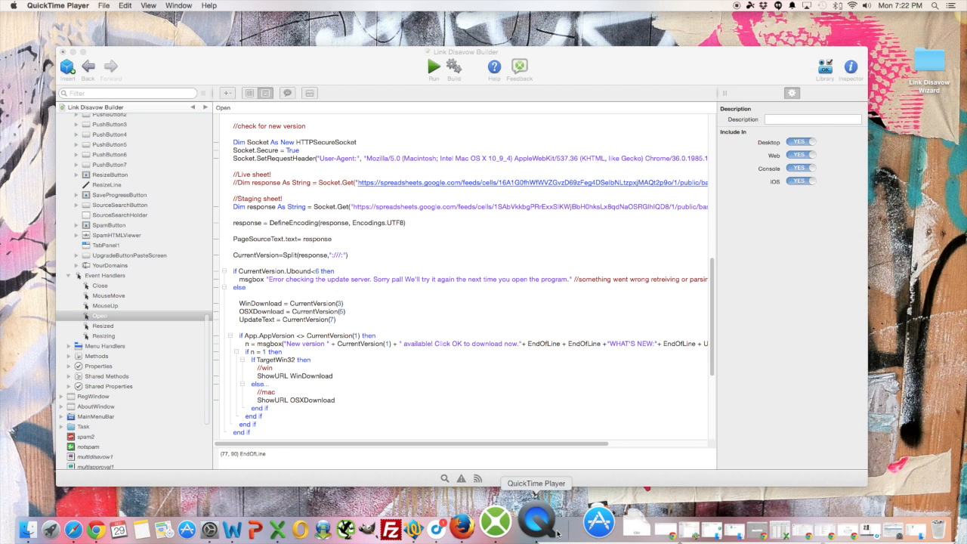